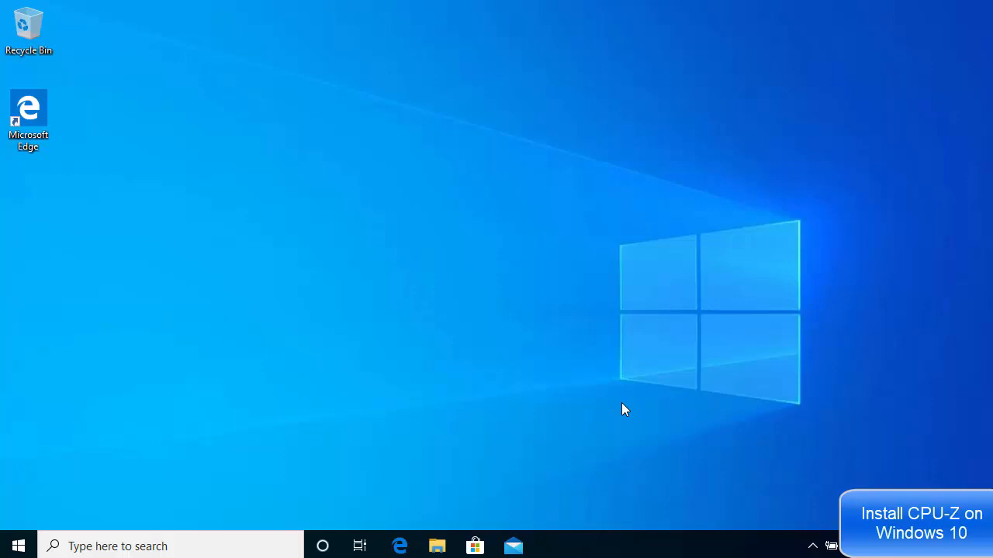
mouse_move(531, 386)
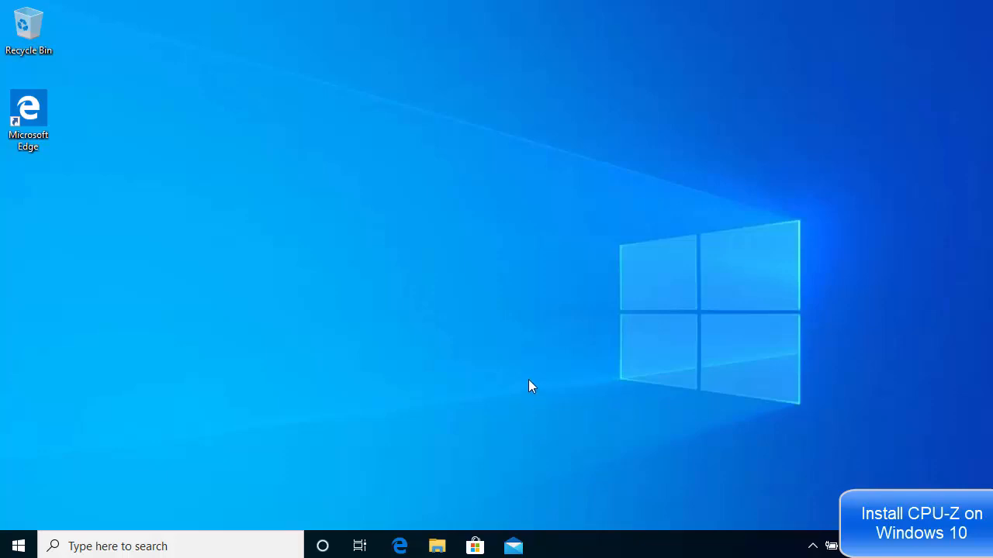
mouse_move(399, 546)
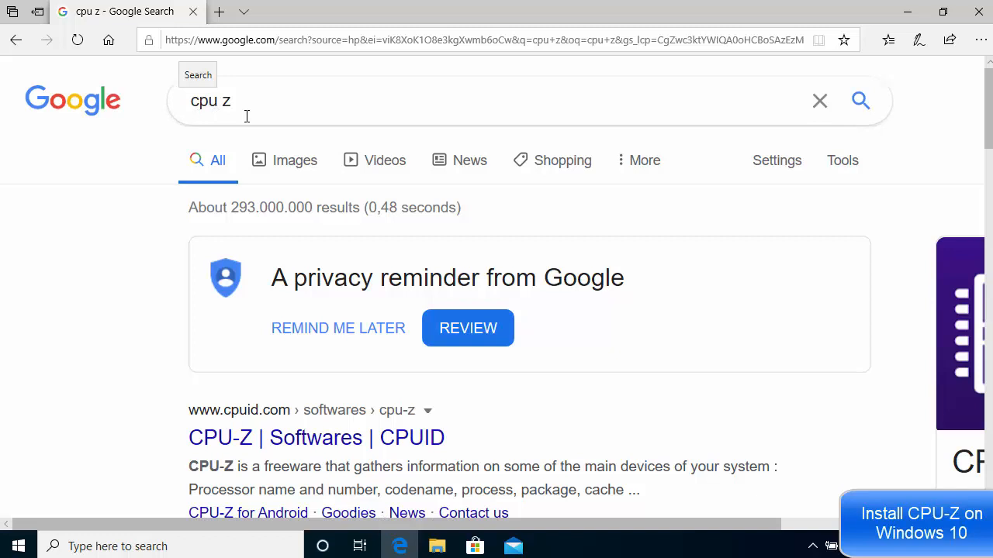
Step: Scroll the Google results for "cpu z" down to the CPUID entry
scroll(down, 3)
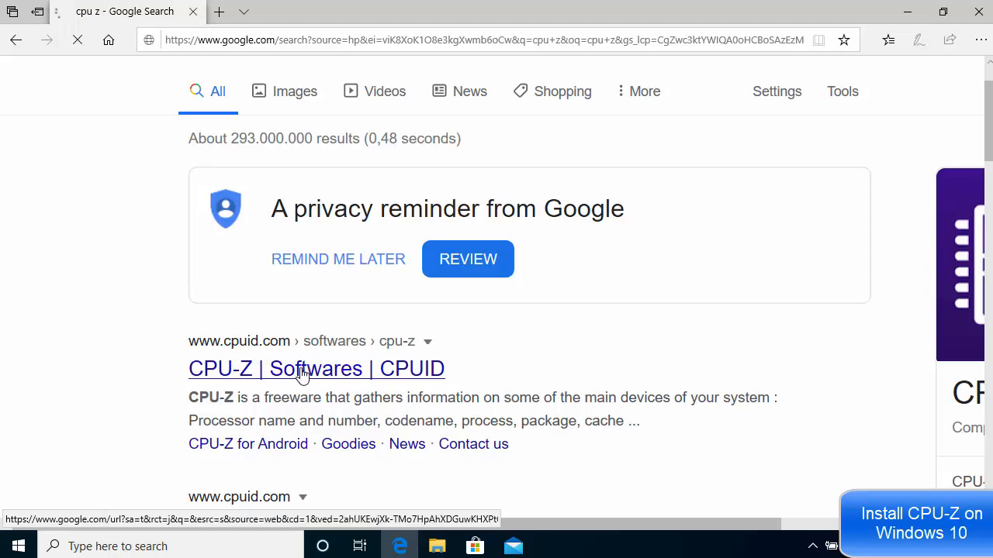
Step: Open the CPU-Z page on cpuid.com and reach its Classic Versions downloads
click(317, 369)
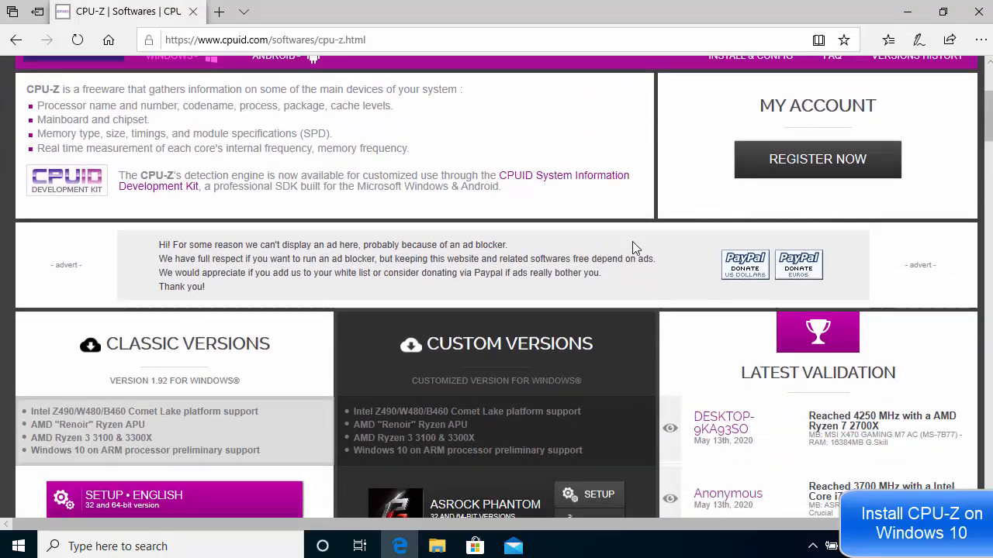
scroll(down, 3)
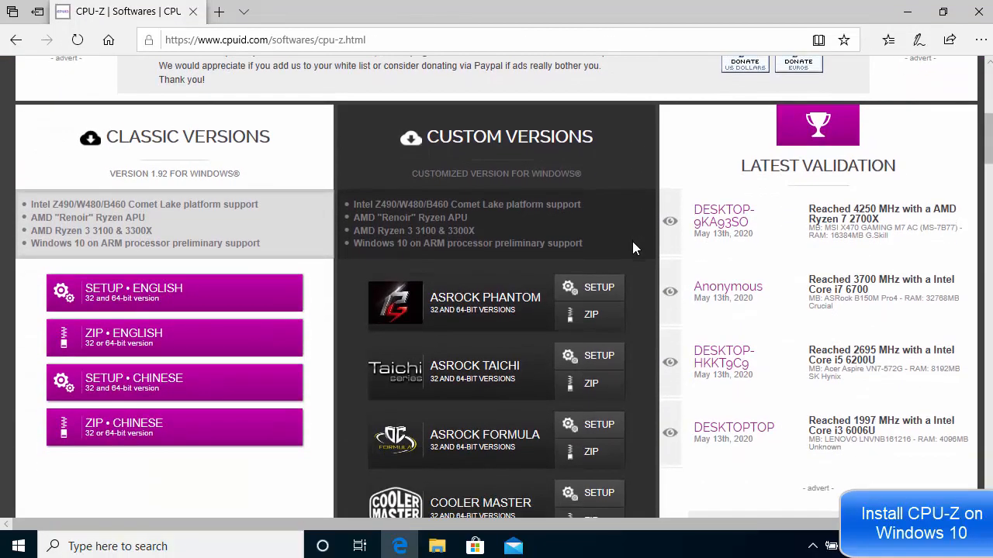
mouse_move(685, 170)
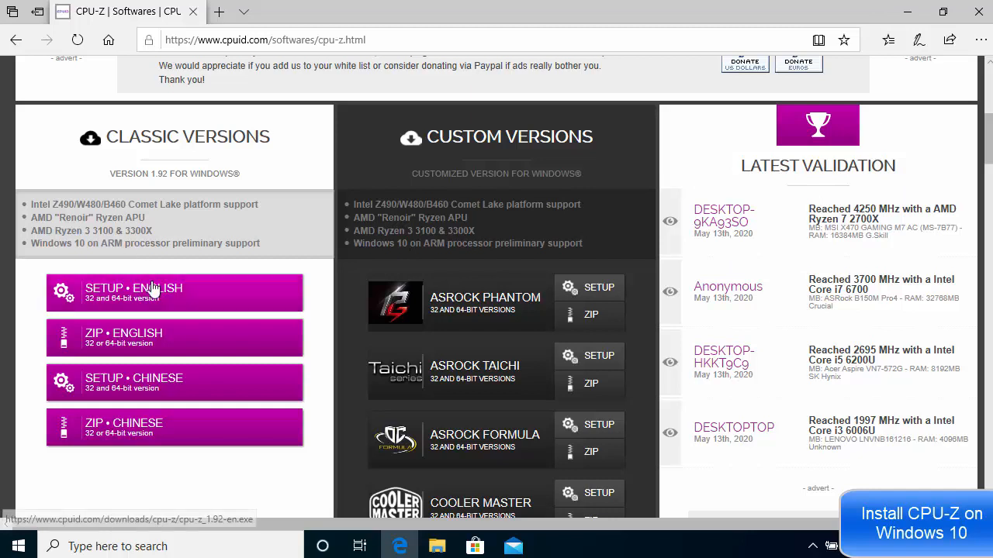
mouse_move(140, 288)
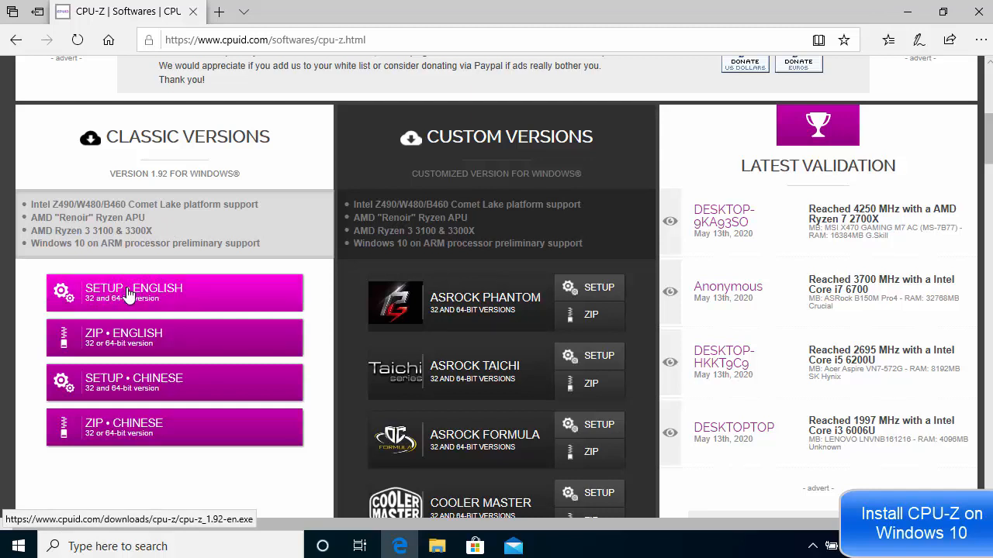
mouse_move(124, 338)
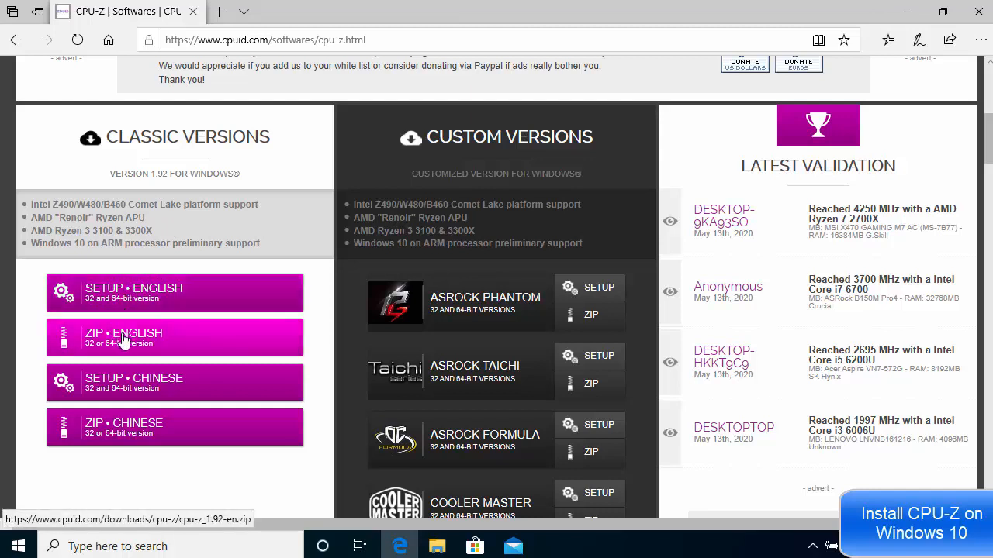
mouse_move(137, 346)
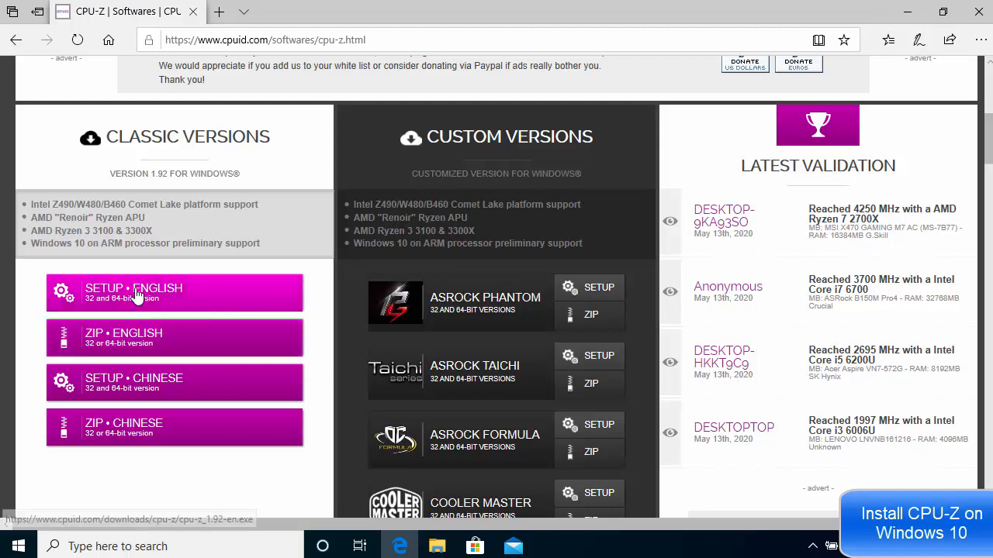
Step: Download the English setup cpu-z_1.92-en.exe via Download Now
click(133, 293)
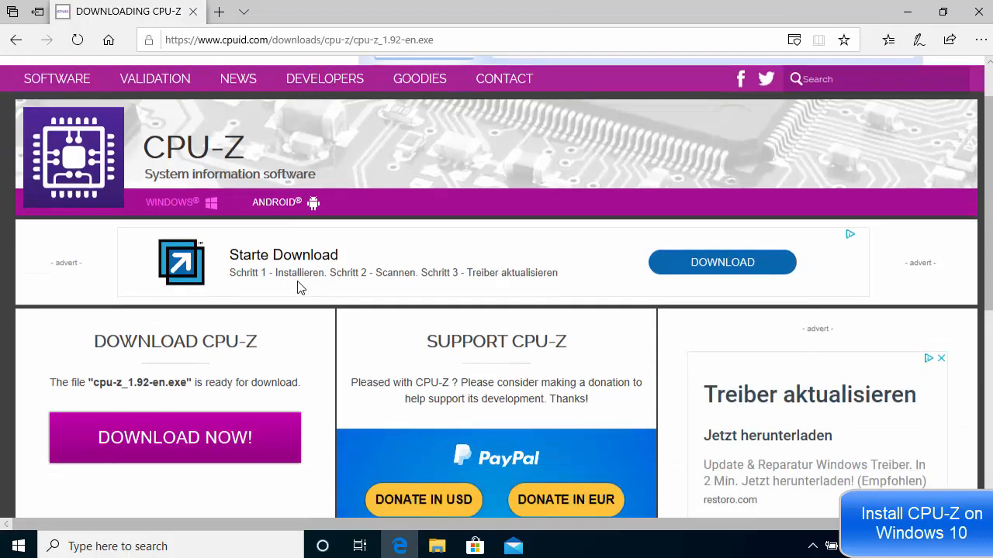
scroll(down, 3)
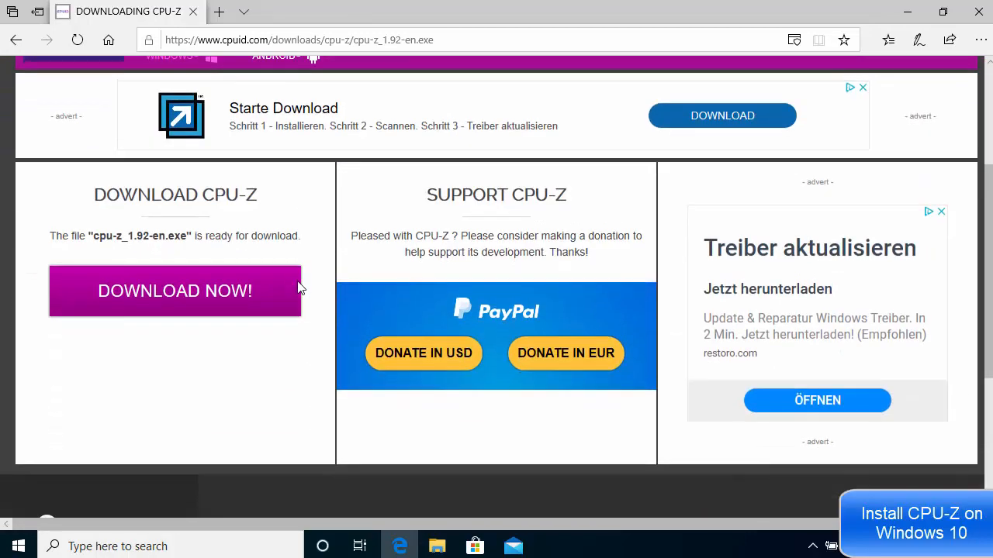
mouse_move(175, 291)
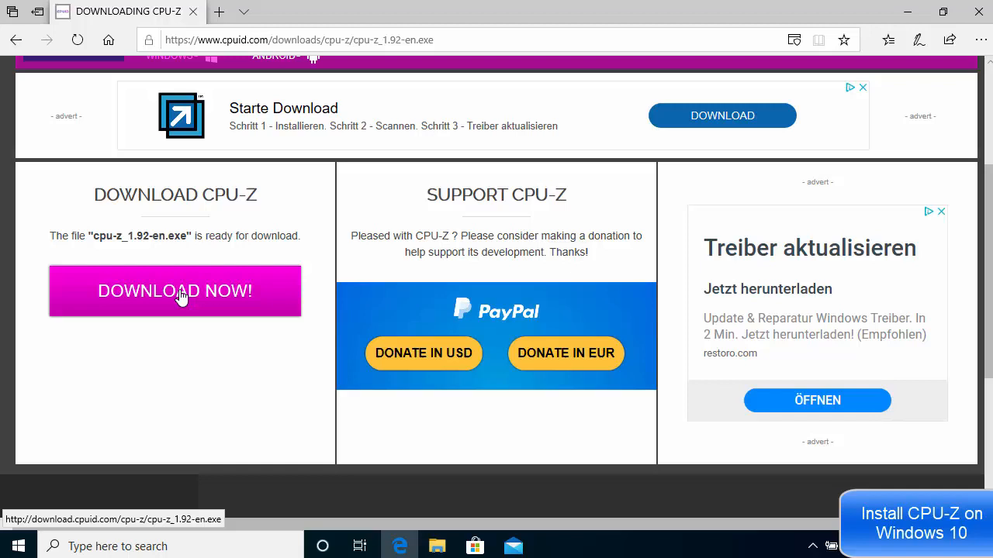
click(175, 290)
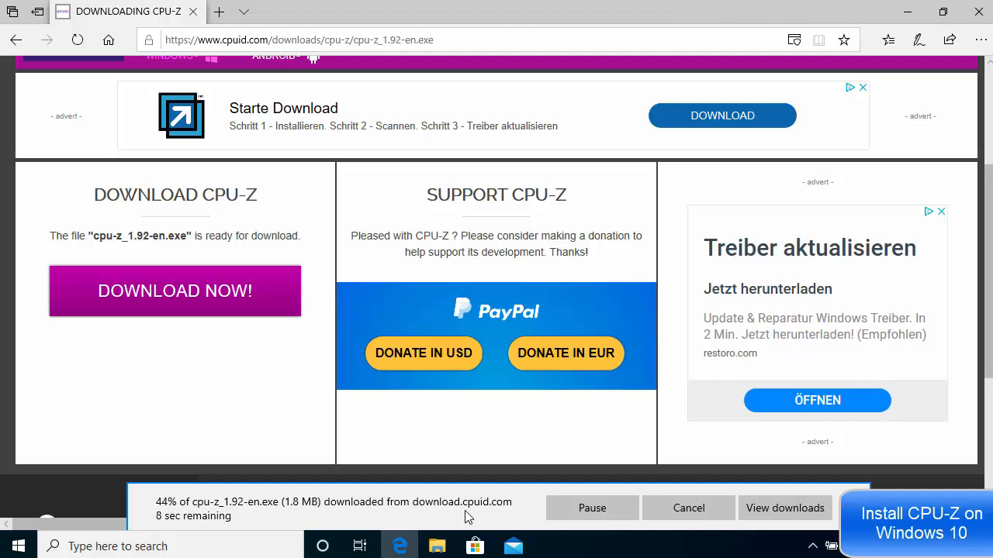
mouse_move(324, 514)
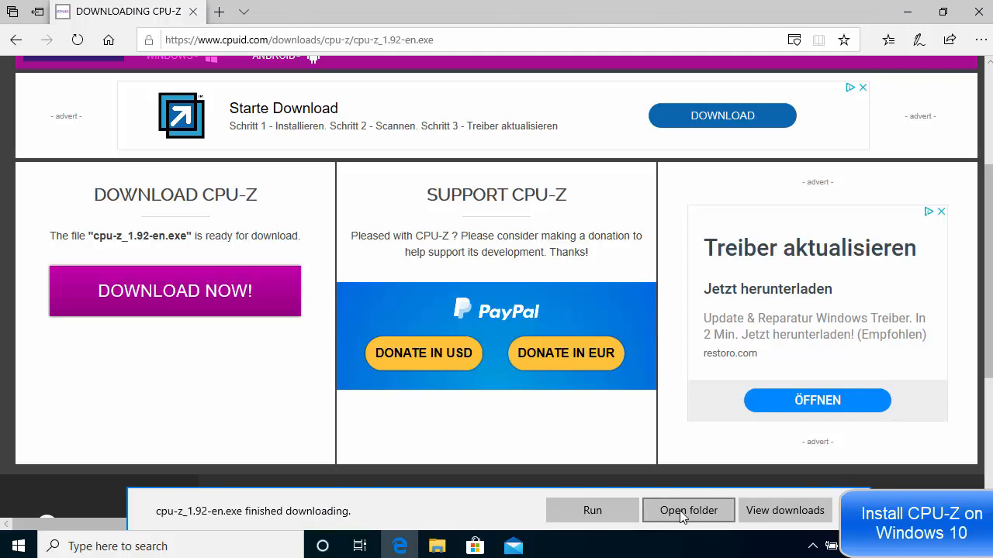
Step: Run cpu-z_1.92-en from the Downloads folder, raising the UAC prompt
click(687, 511)
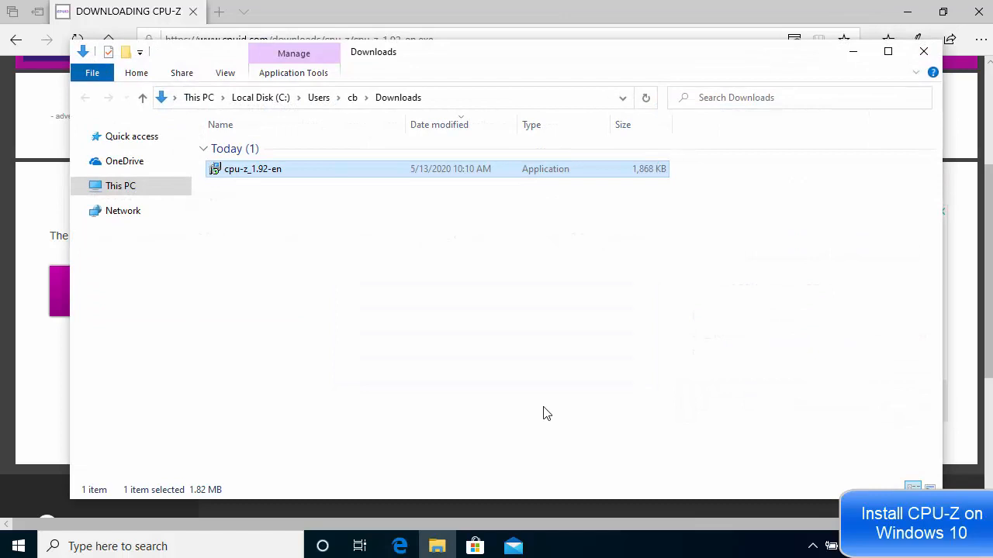
mouse_move(284, 173)
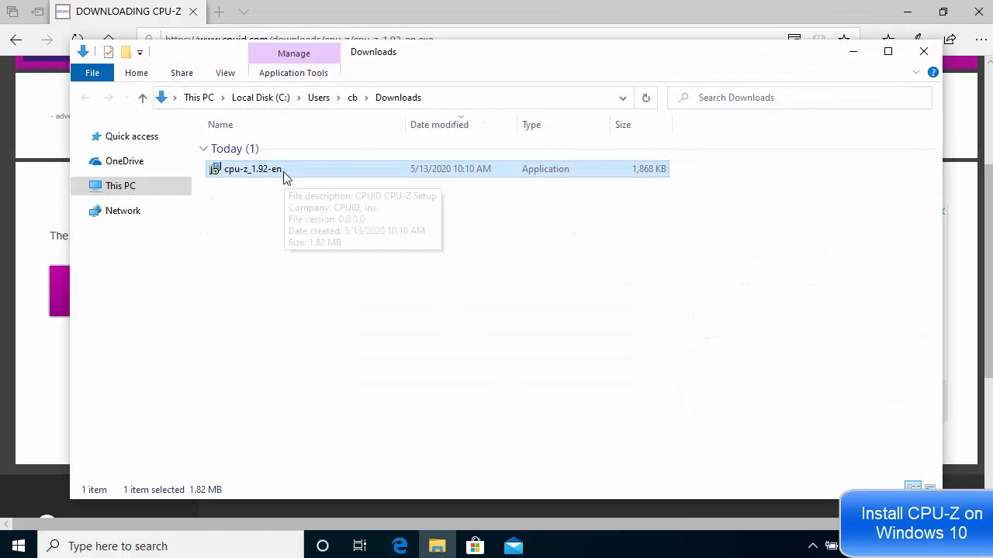
mouse_move(469, 158)
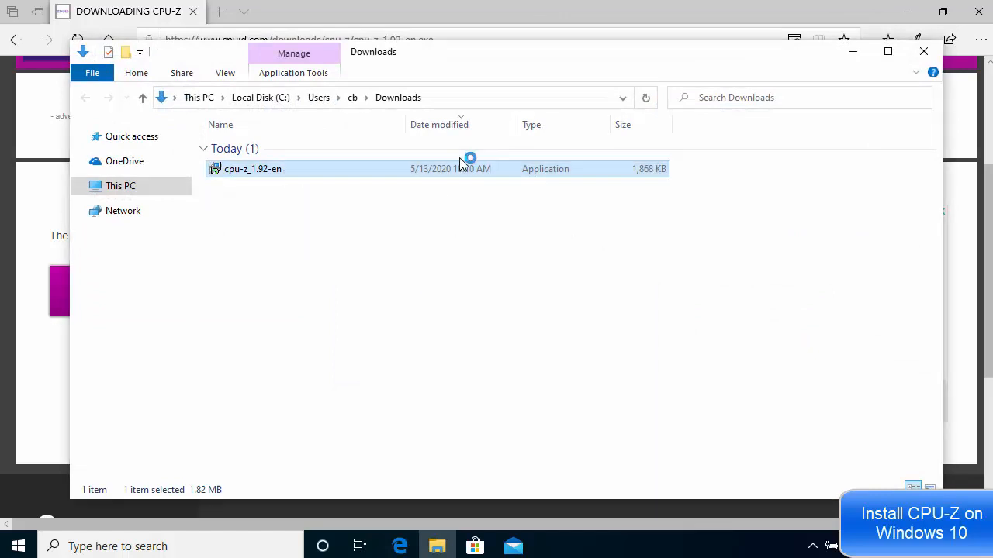
double_click(252, 169)
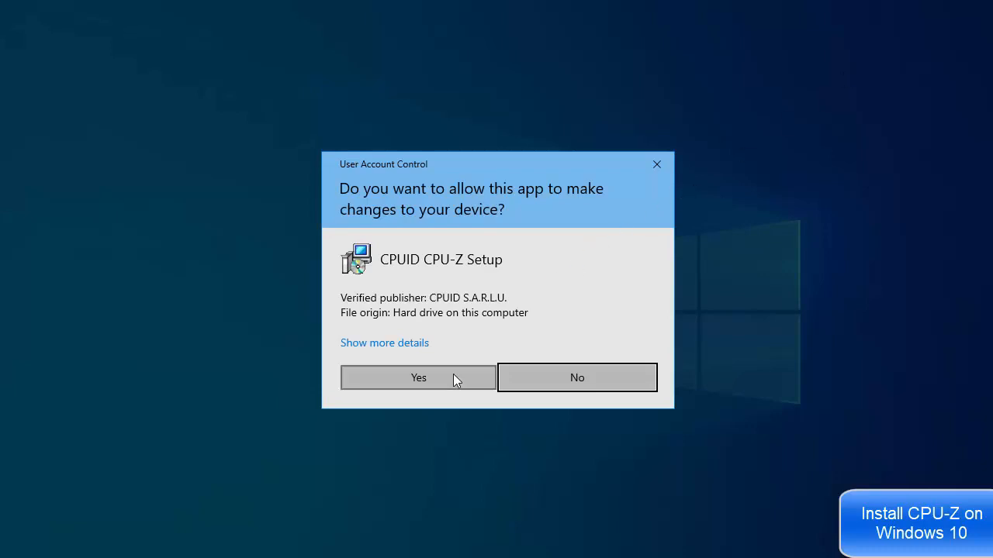
Step: Allow the installer via UAC, accept the license and continue to the destination folder page
click(418, 378)
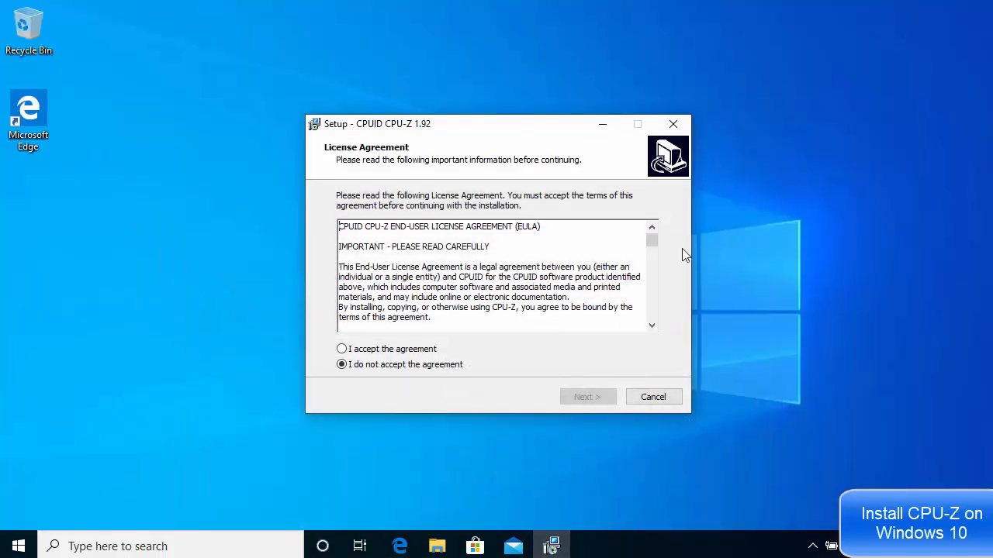
mouse_move(404, 188)
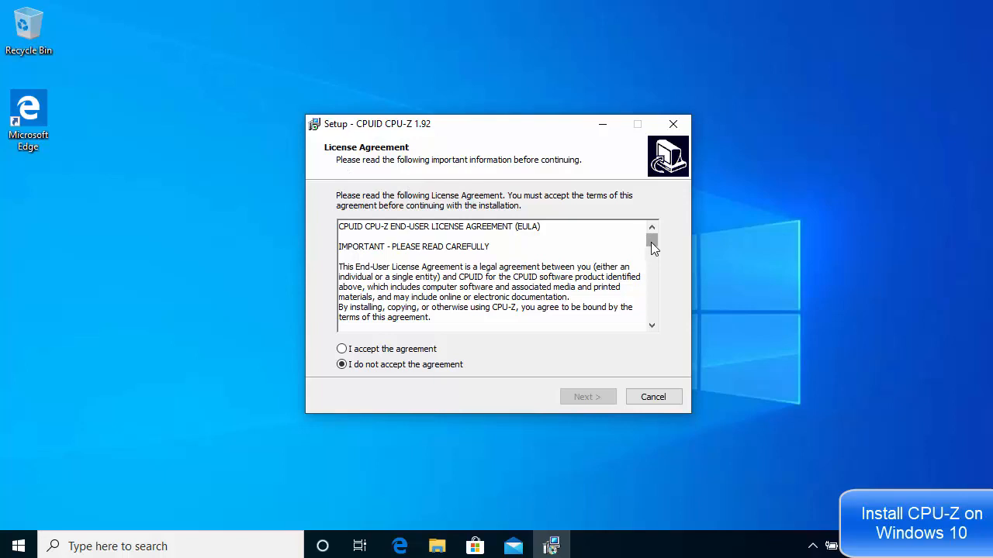
click(341, 349)
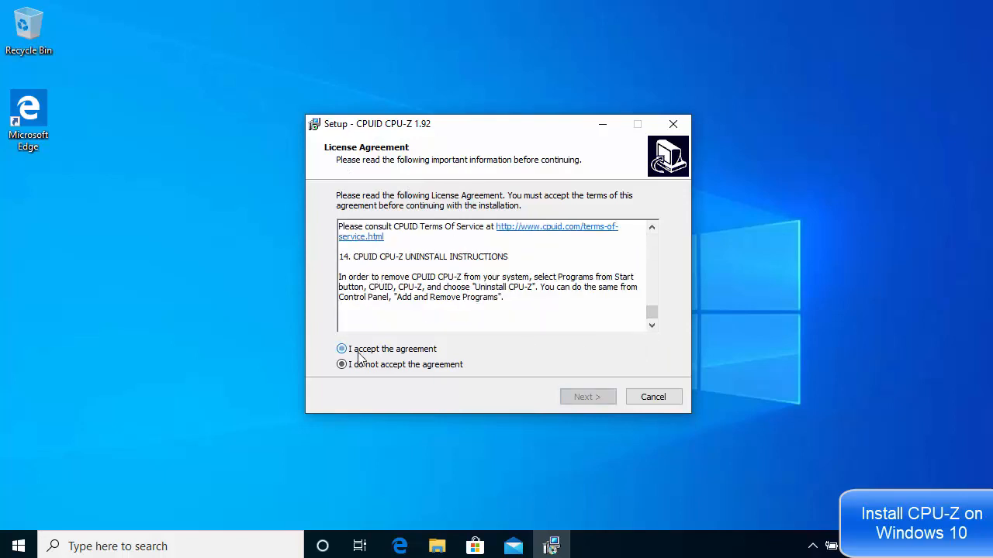
click(587, 396)
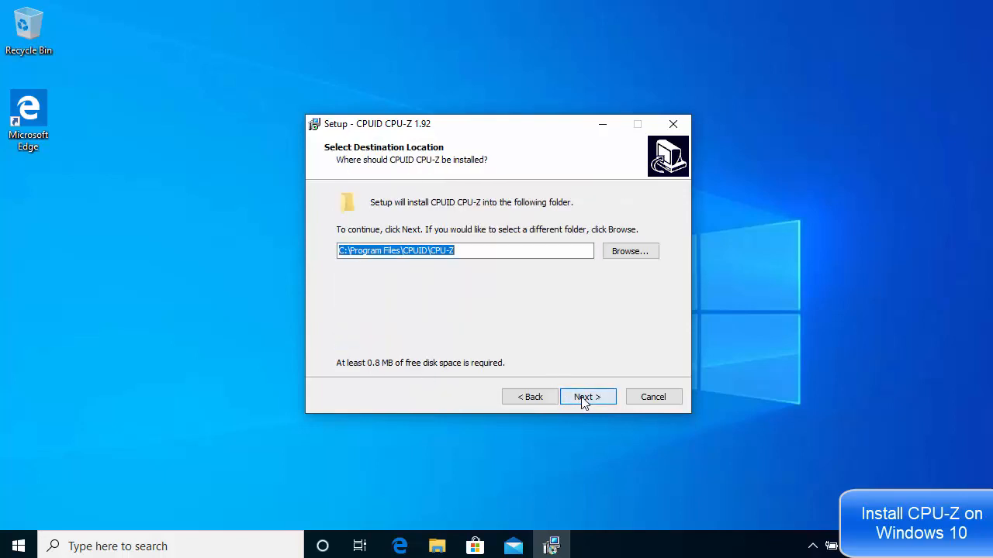
mouse_move(465, 237)
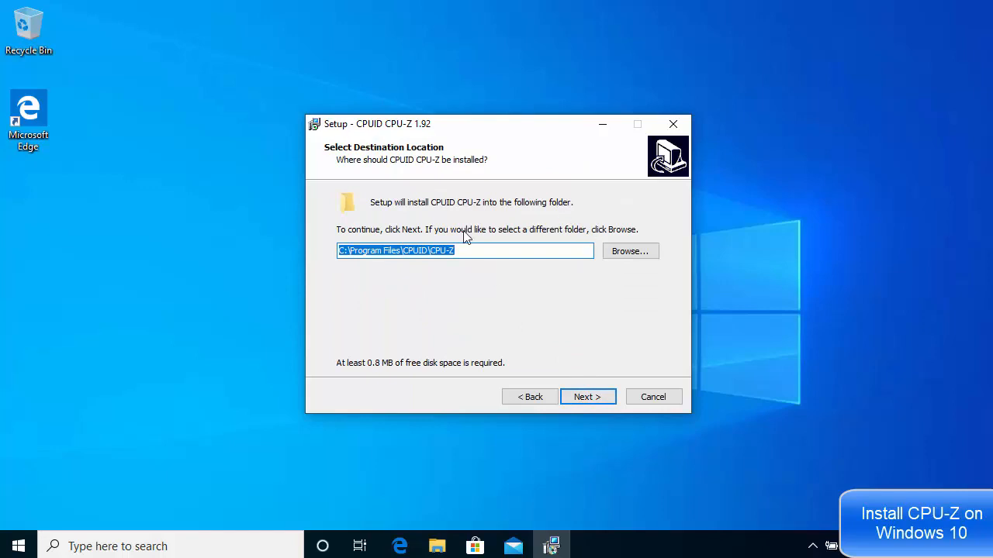
mouse_move(471, 280)
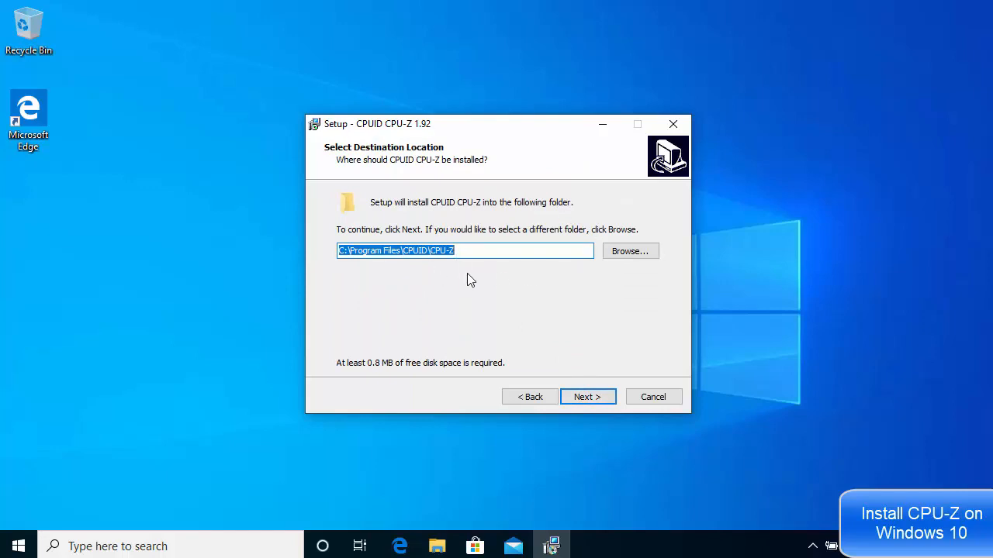
mouse_move(484, 291)
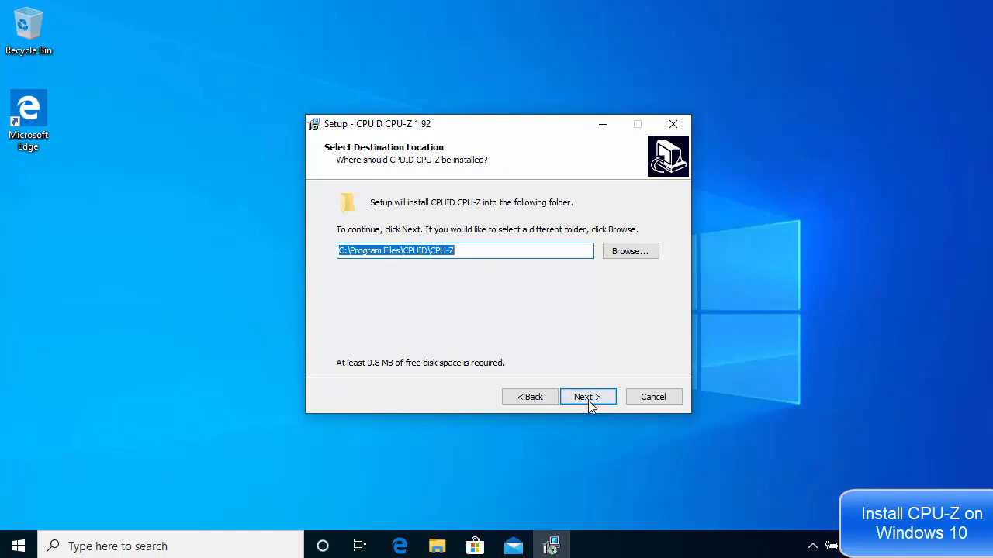
Step: Keep the default install and Start Menu folders and install CPU-Z
click(587, 396)
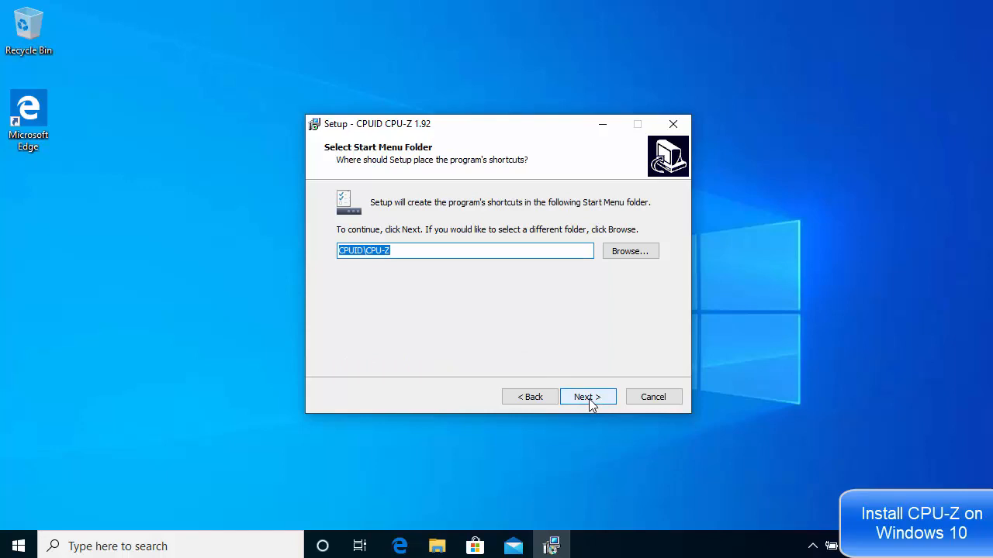
click(587, 396)
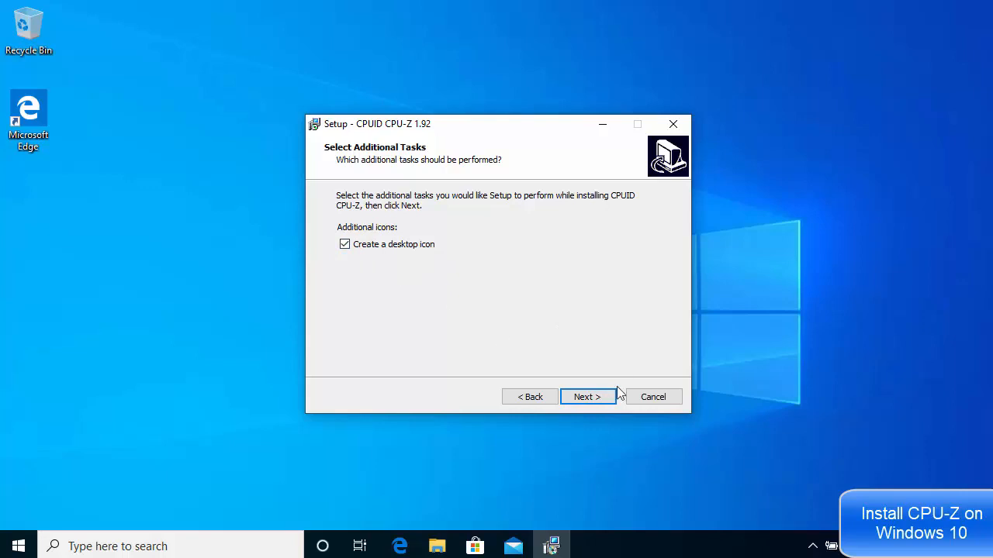
click(587, 396)
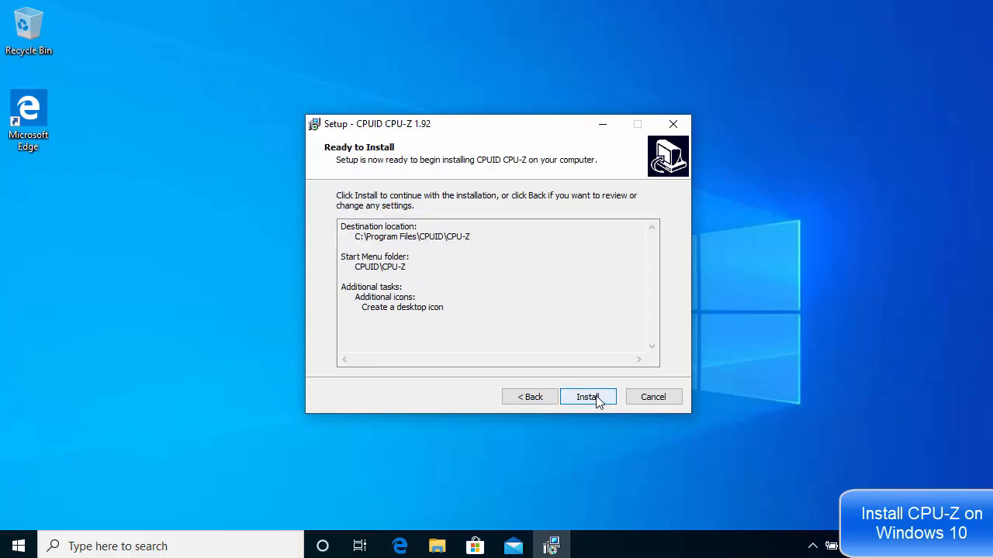
click(587, 397)
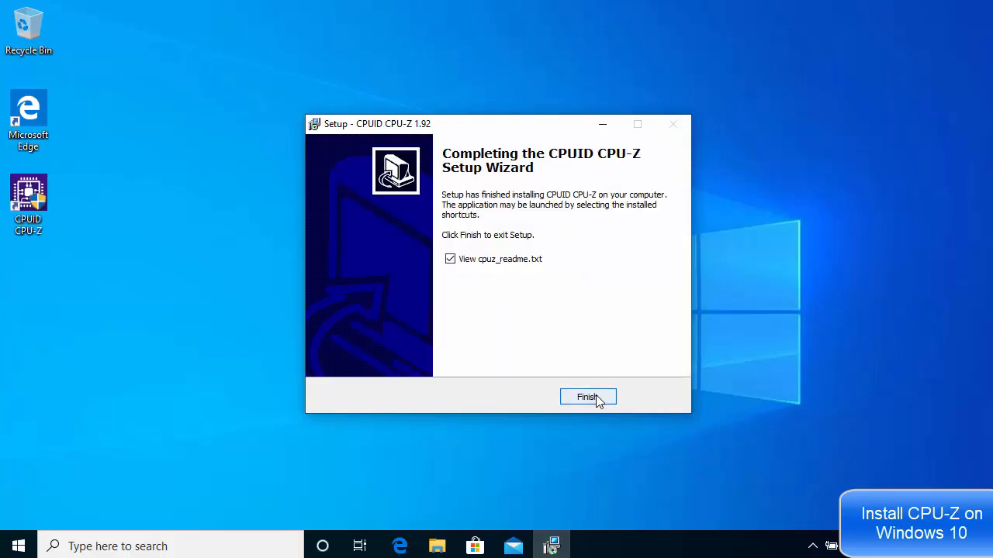
Step: Finish setup with cpuz_readme.txt shown, skim it in Notepad and close it
click(588, 397)
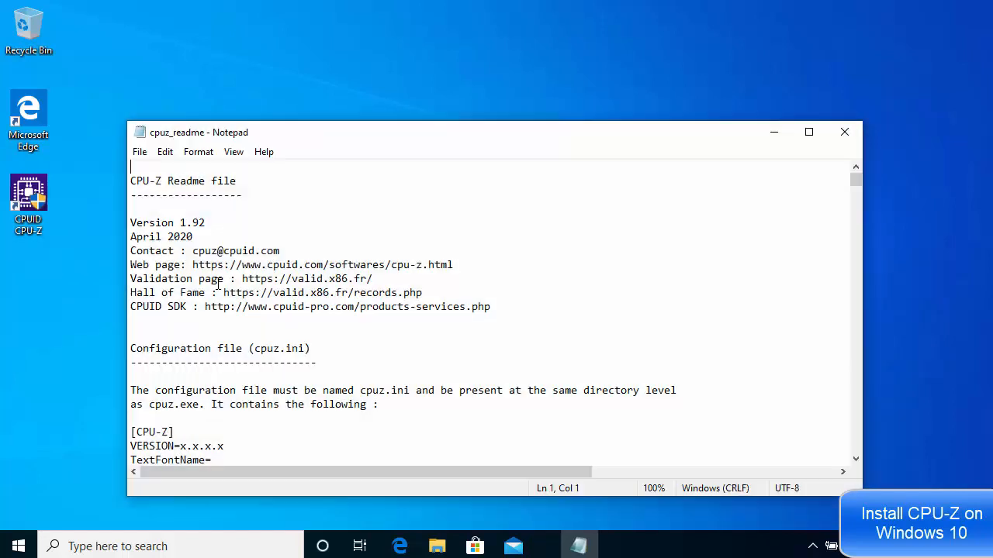
mouse_move(394, 208)
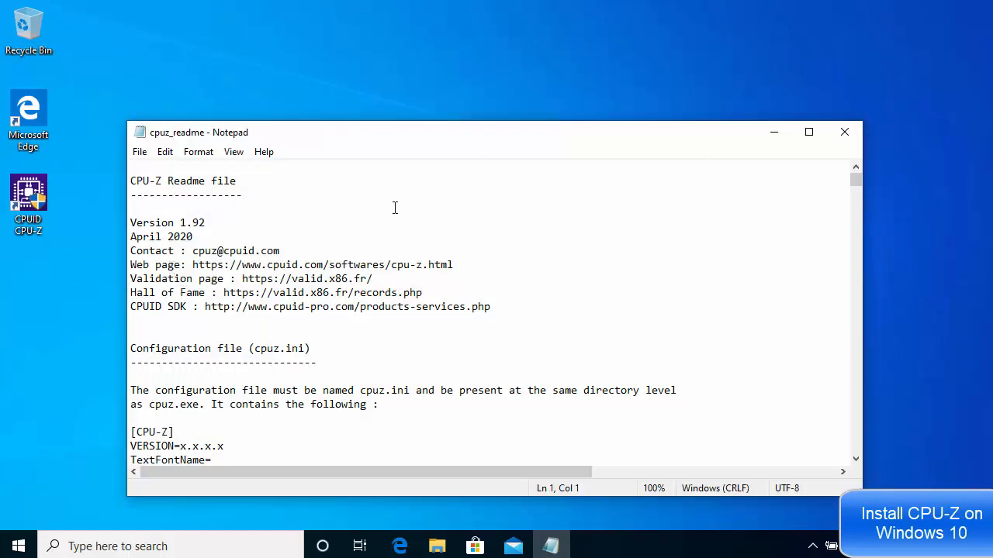
scroll(down, 3)
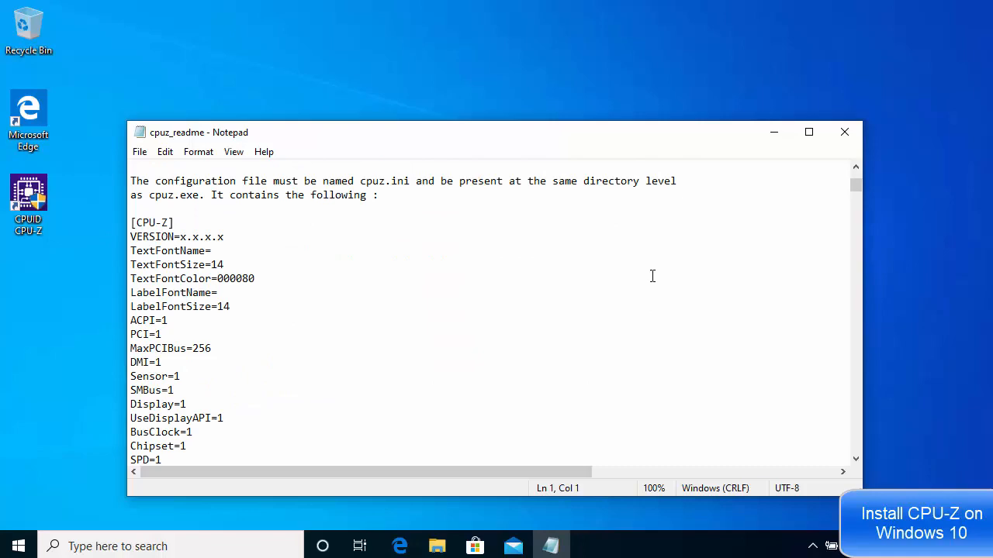
scroll(down, 3)
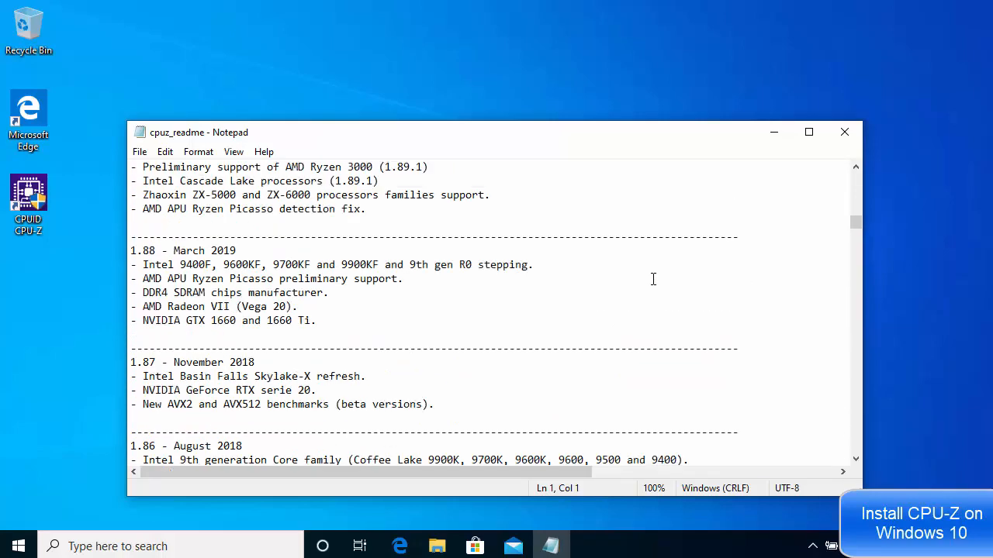
click(845, 131)
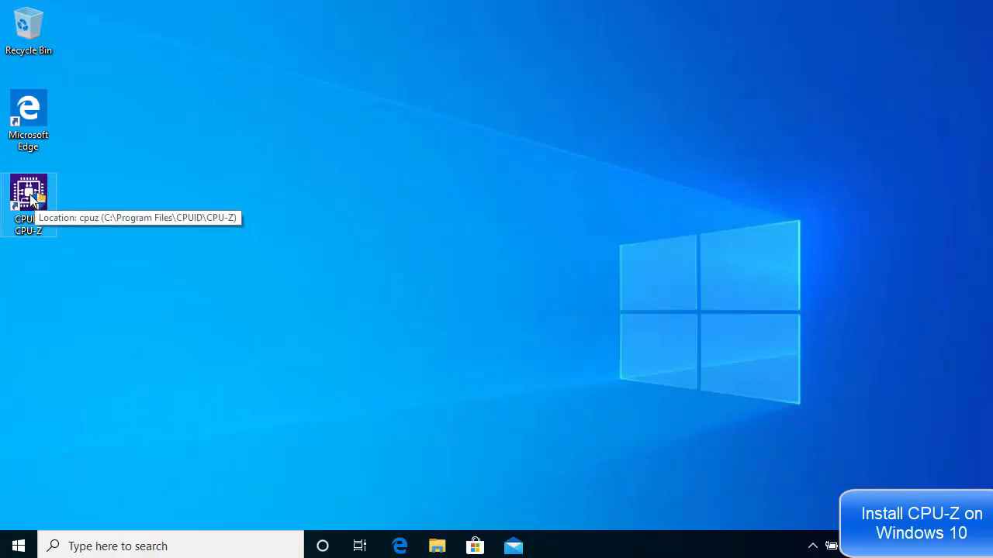
mouse_move(31, 198)
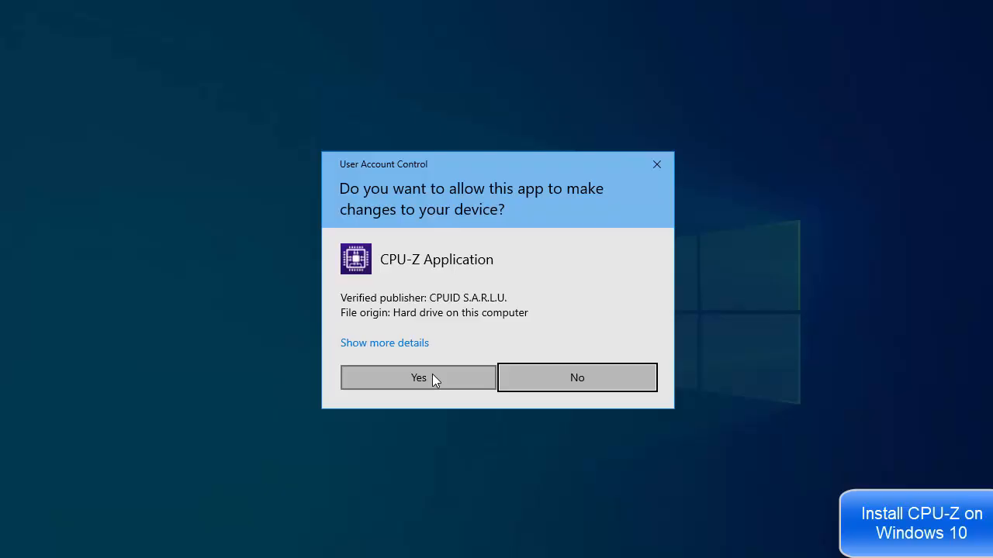
Step: Grant CPU-Z permission in the UAC prompt so its CPU tab appears
click(417, 378)
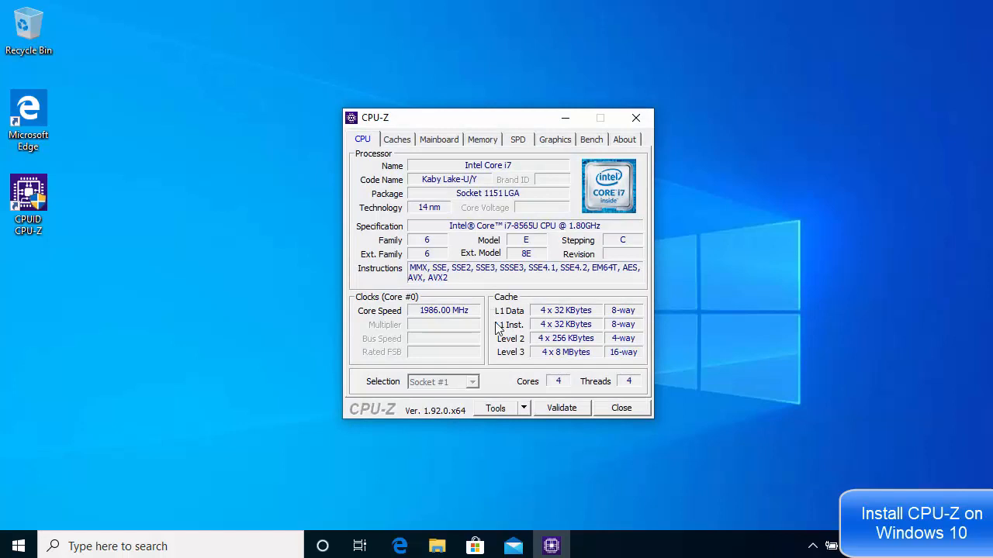
mouse_move(656, 423)
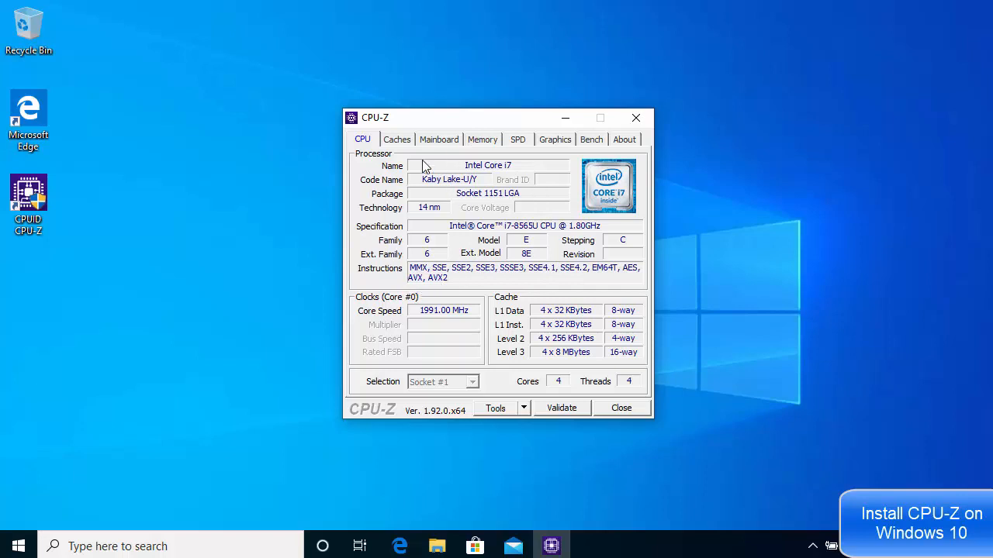
mouse_move(398, 147)
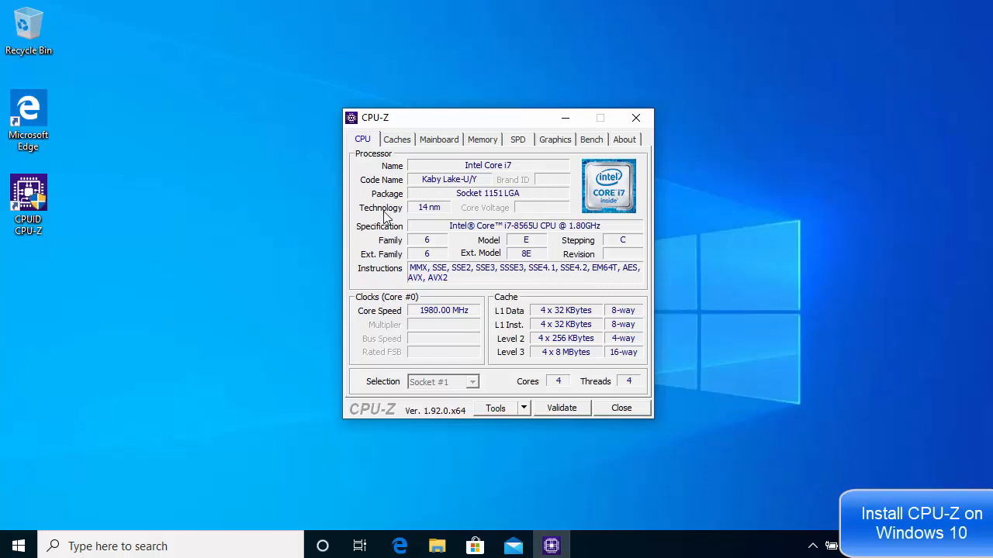
mouse_move(485, 322)
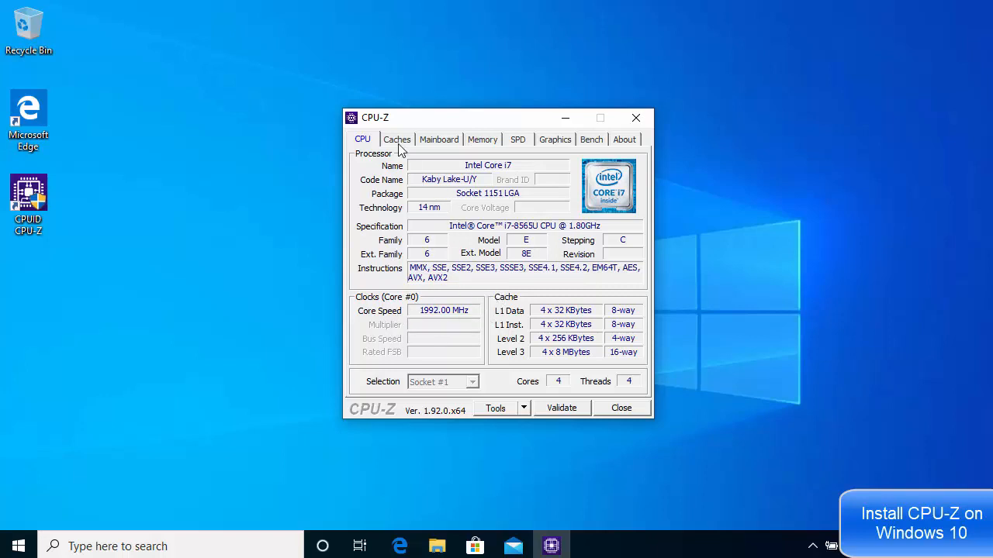
Step: Show the Caches tab listing L1, L2 and L3 cache sizes
click(397, 139)
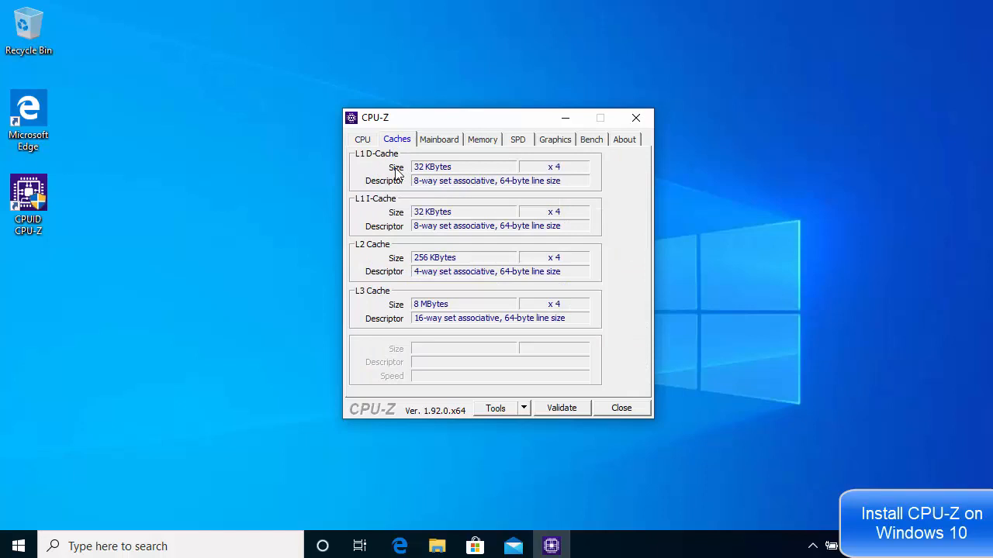
Step: Browse the Mainboard, Memory and SPD tabs, ending on the memory slot details
click(438, 139)
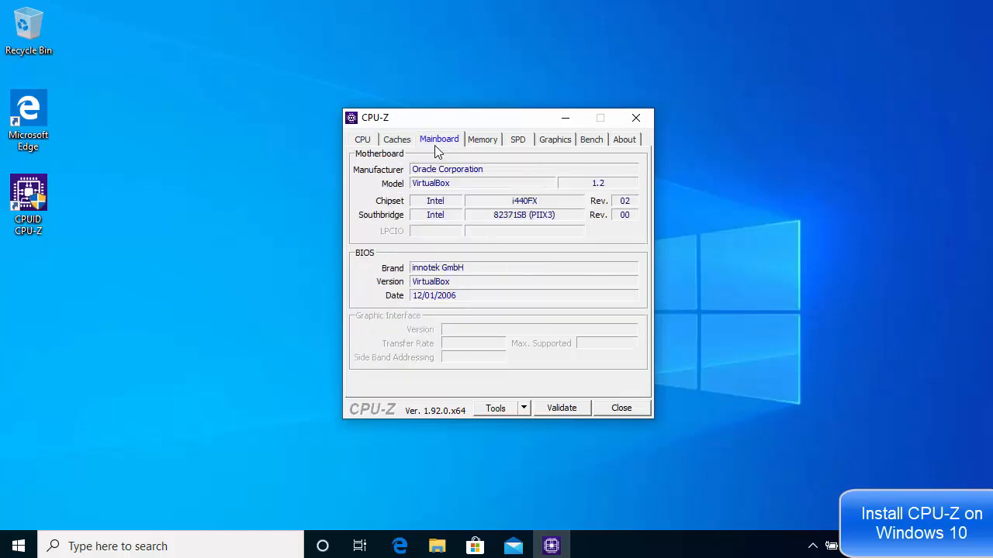
mouse_move(493, 269)
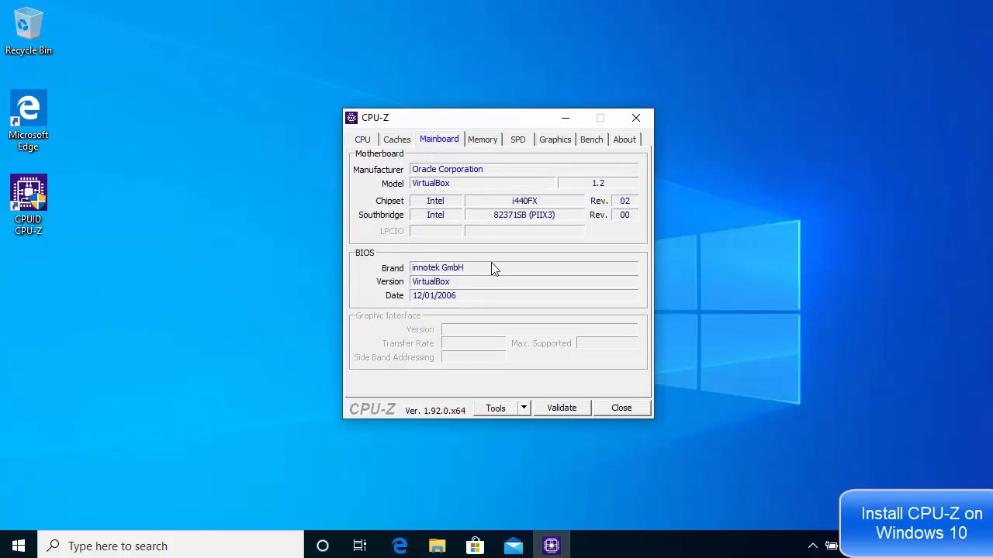
mouse_move(504, 270)
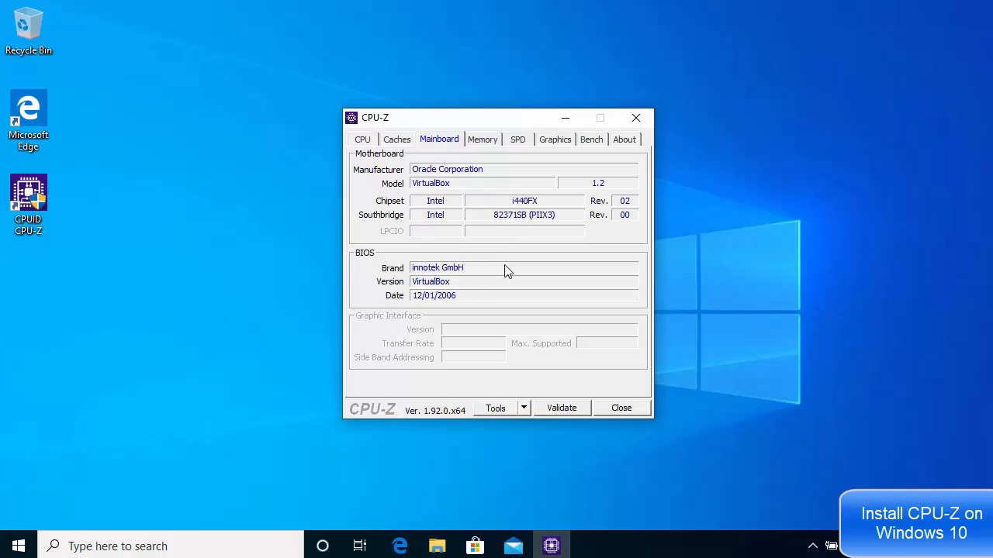
mouse_move(452, 215)
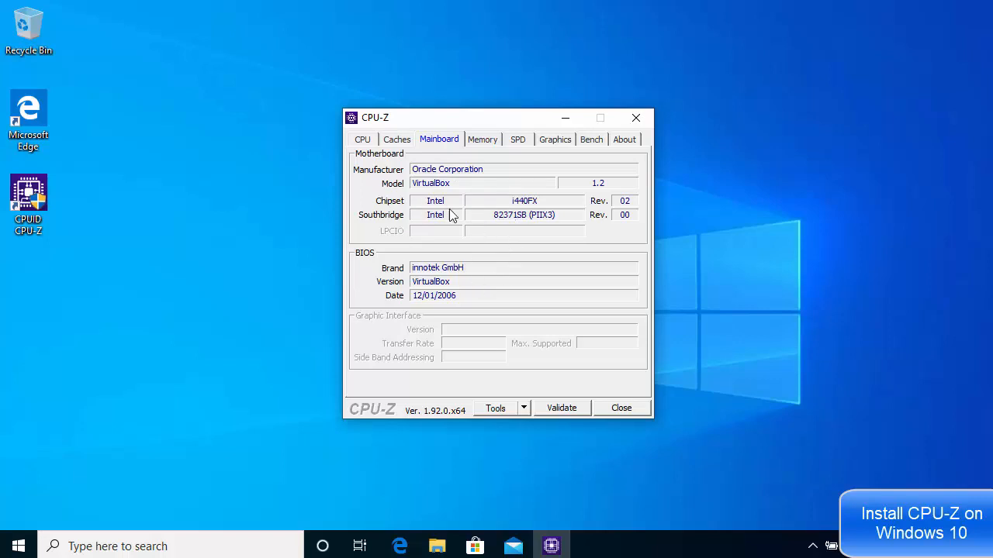
mouse_move(446, 223)
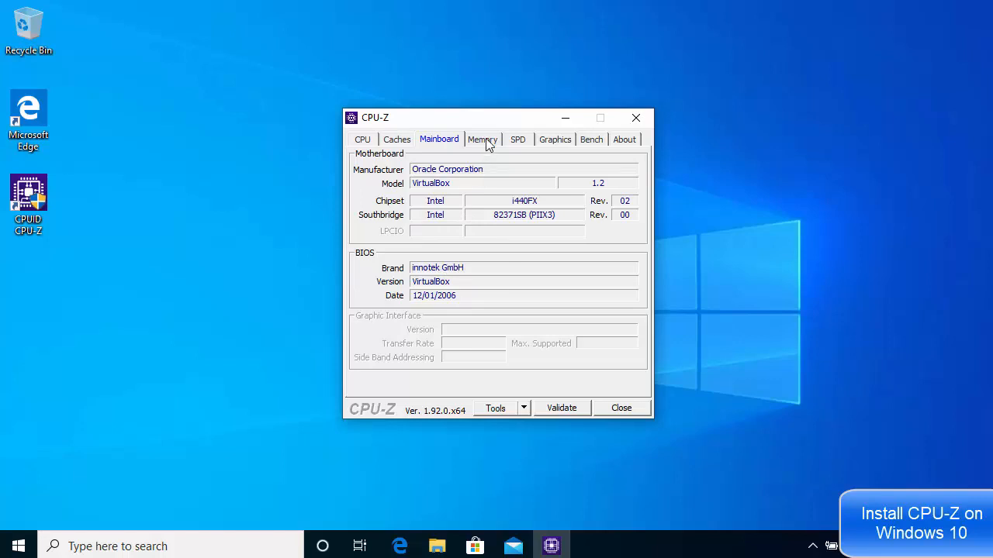
click(482, 139)
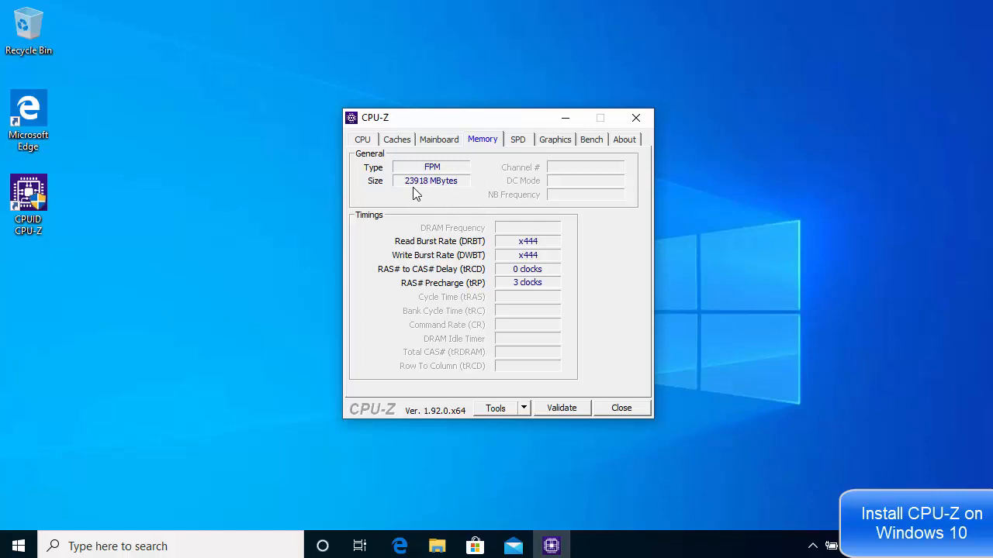
mouse_move(403, 193)
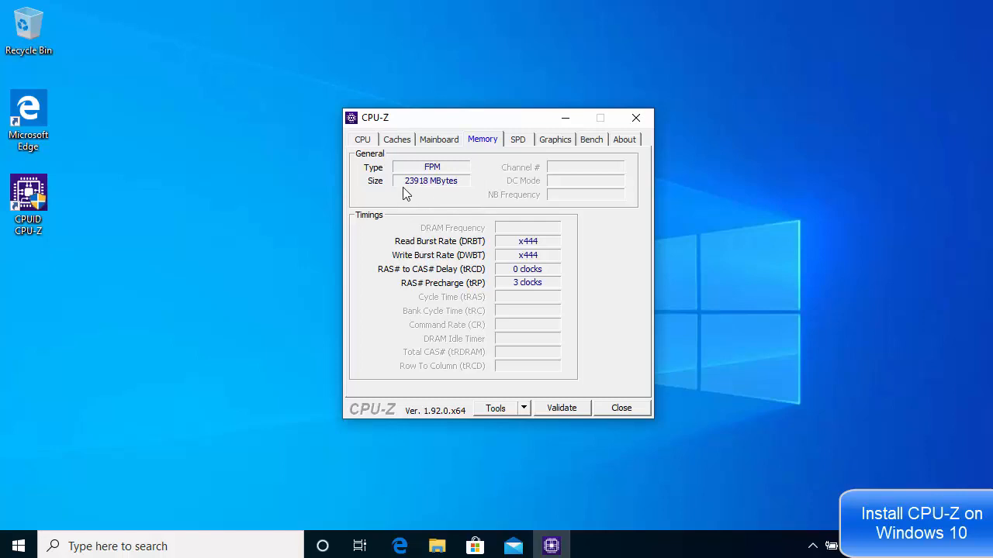
click(518, 138)
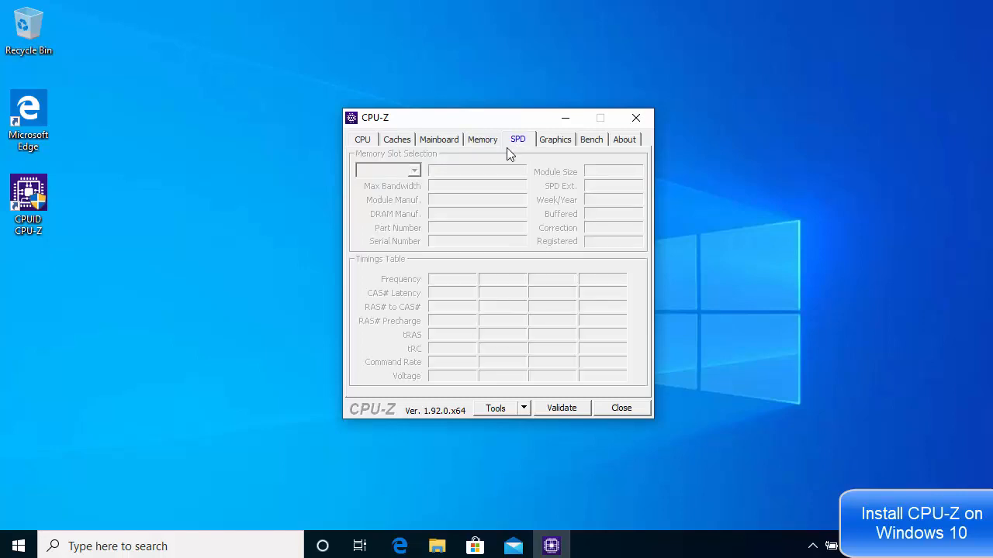
mouse_move(493, 180)
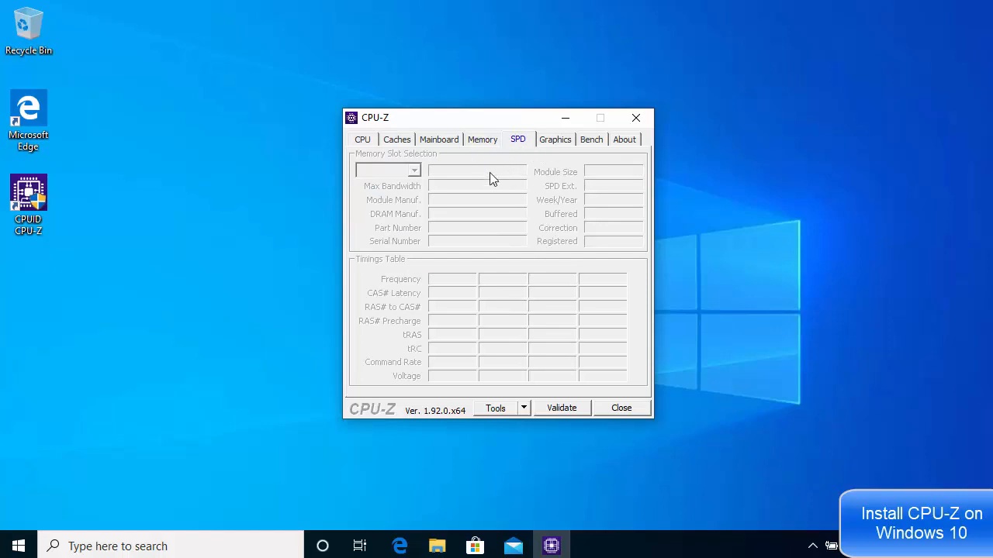
mouse_move(557, 146)
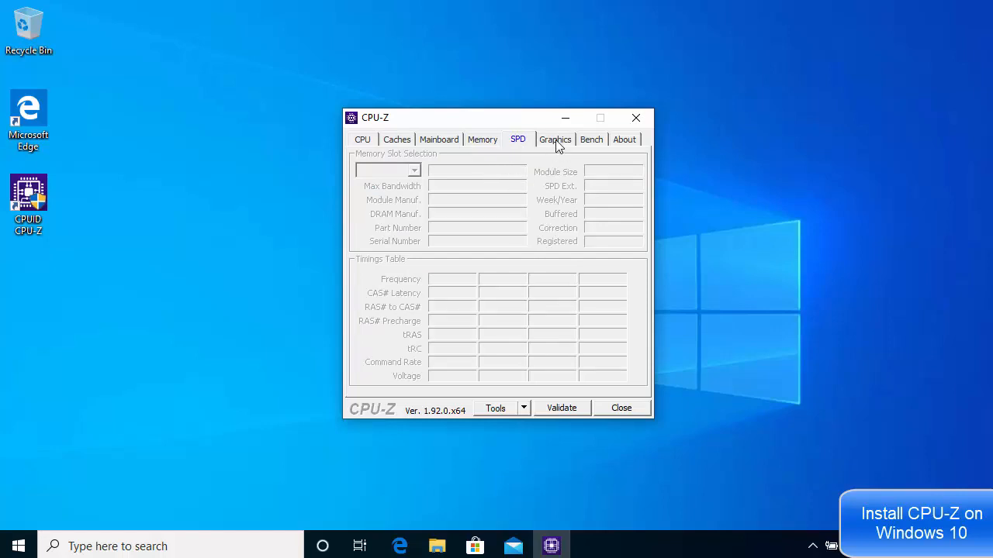
Step: Cycle through the Graphics, Bench and About tabs, then return to the Intel Core i7 CPU overview
click(554, 139)
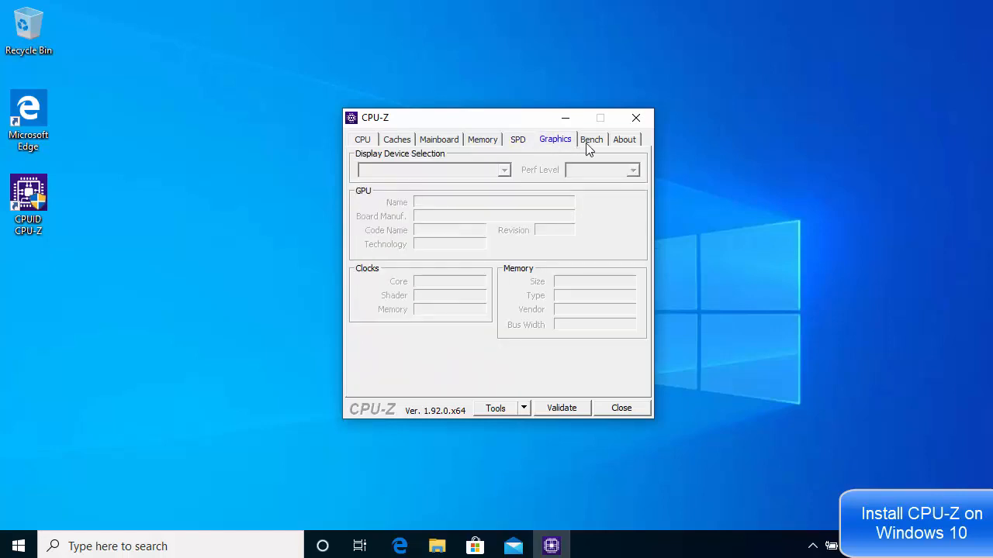
click(591, 139)
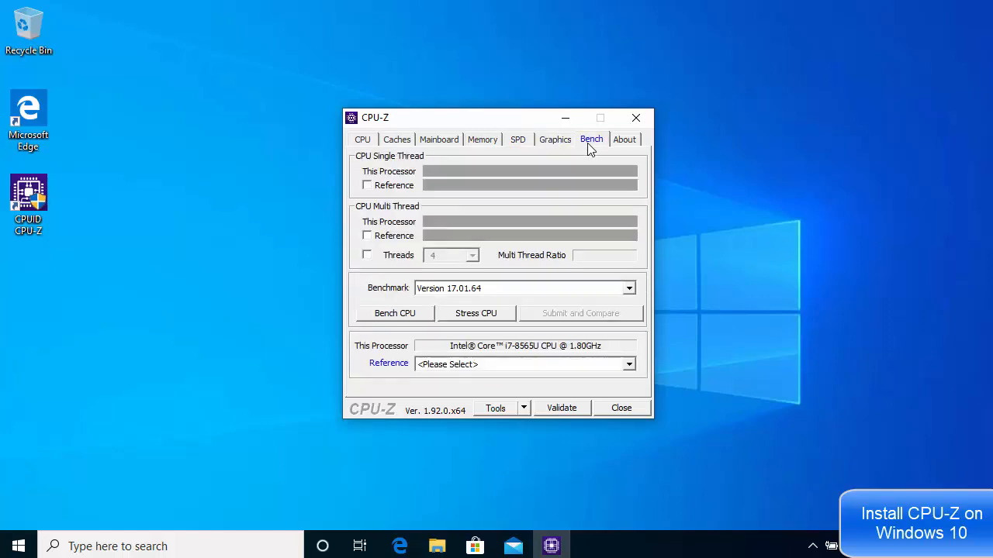
click(625, 139)
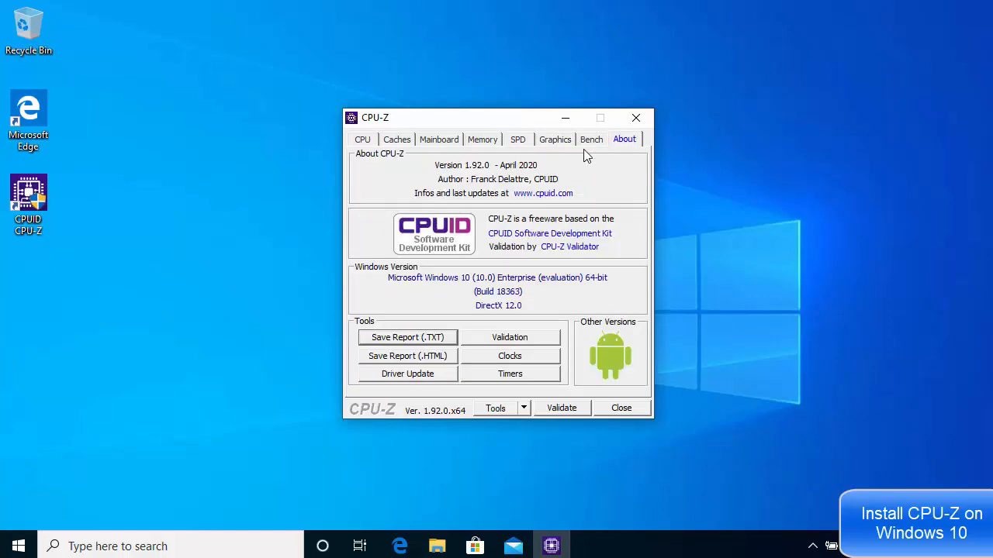
click(362, 139)
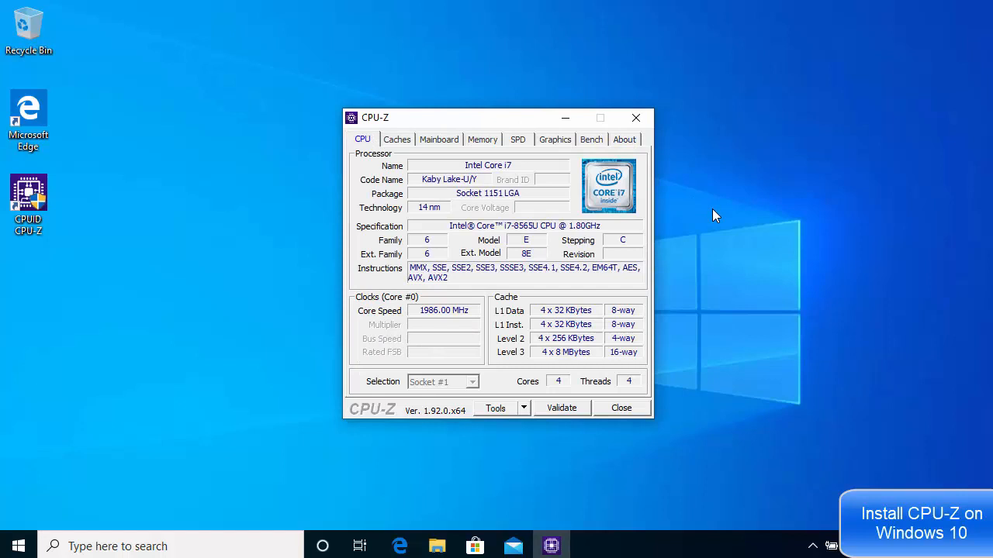
mouse_move(714, 200)
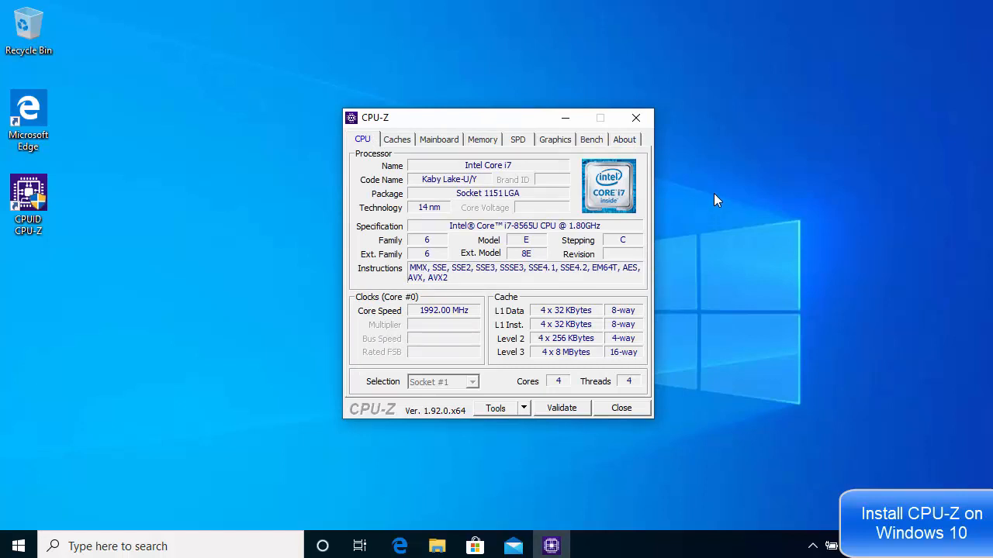